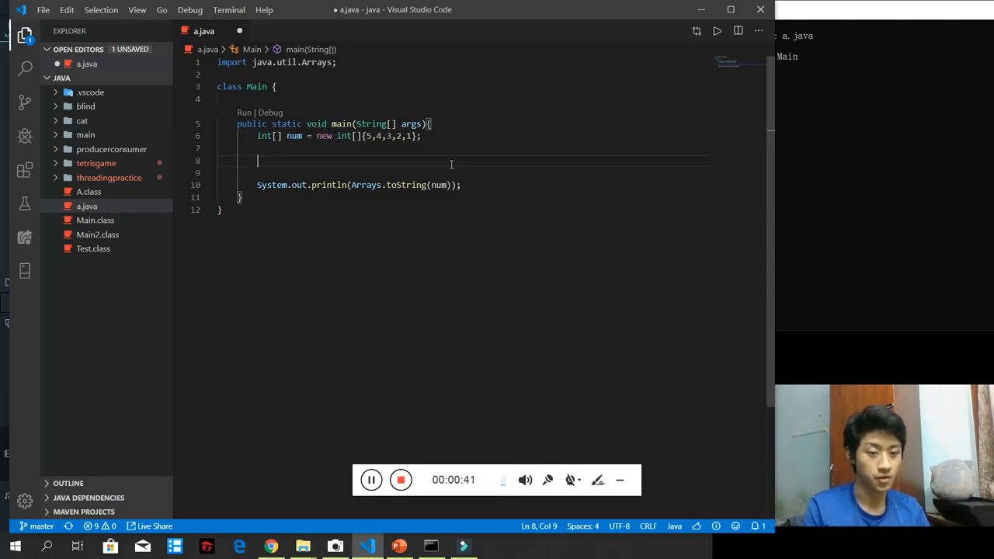
Step: Write // comments tracing the passes: 3 4 1 2 5, 3 1 2 4 5, 1 2 3 4 5
text(//)
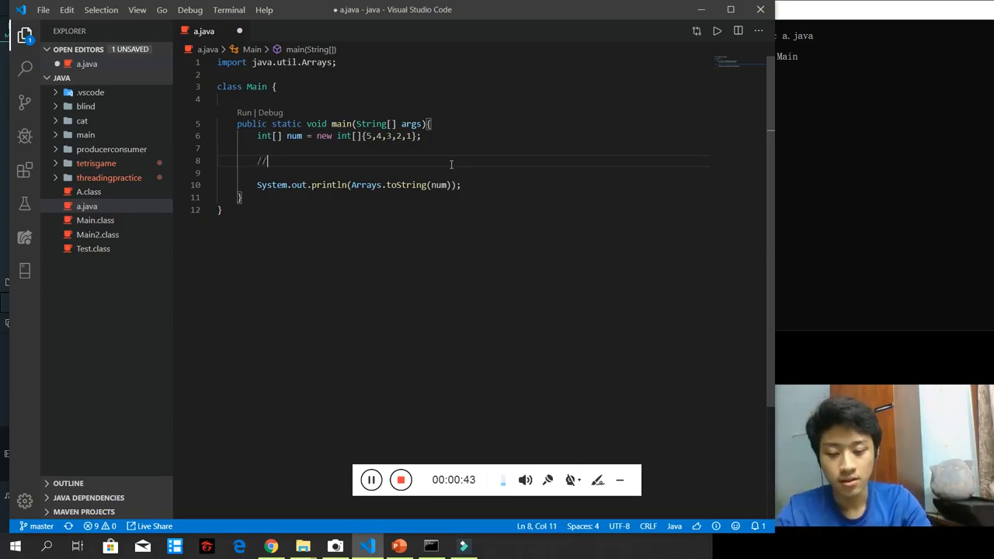
text(3 4 1 2 5)
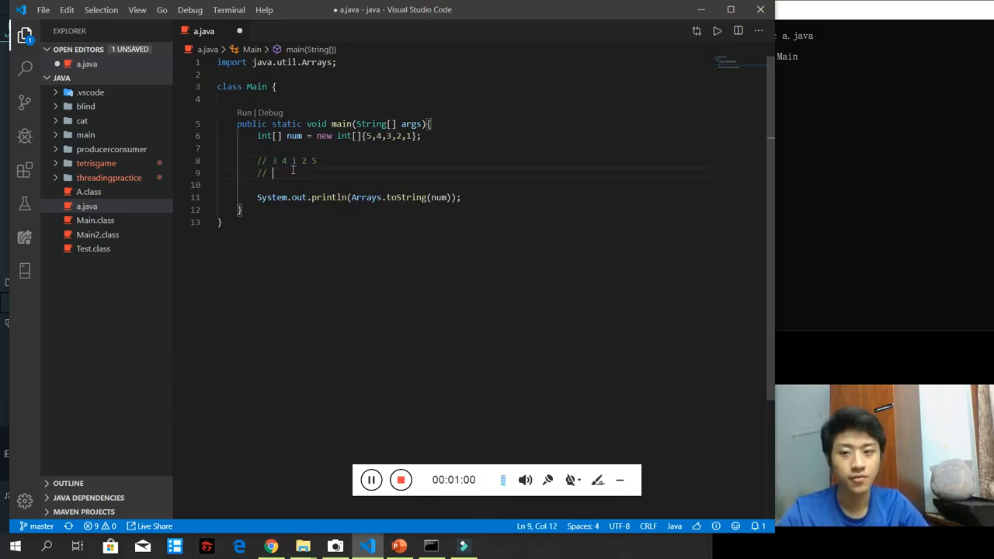
text(3 1)
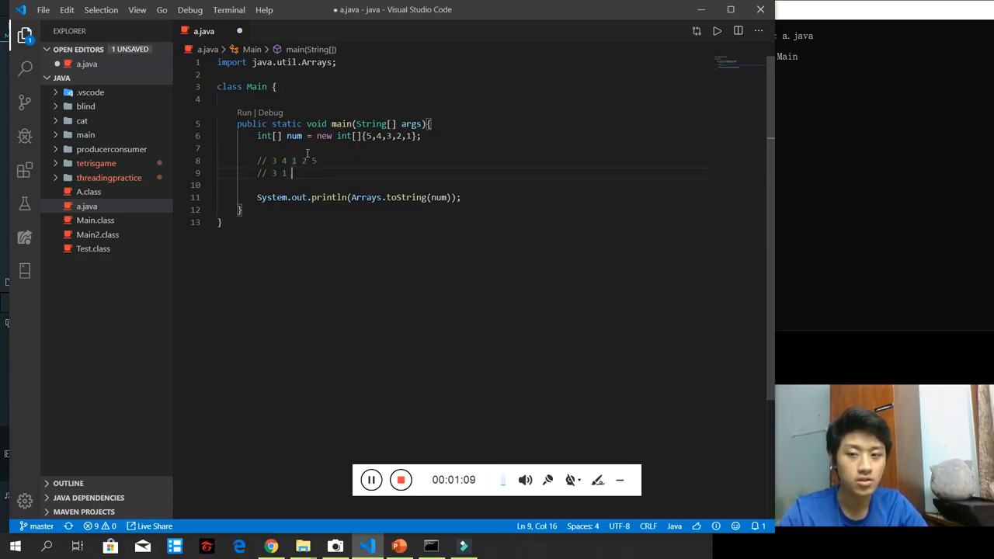
text(2)
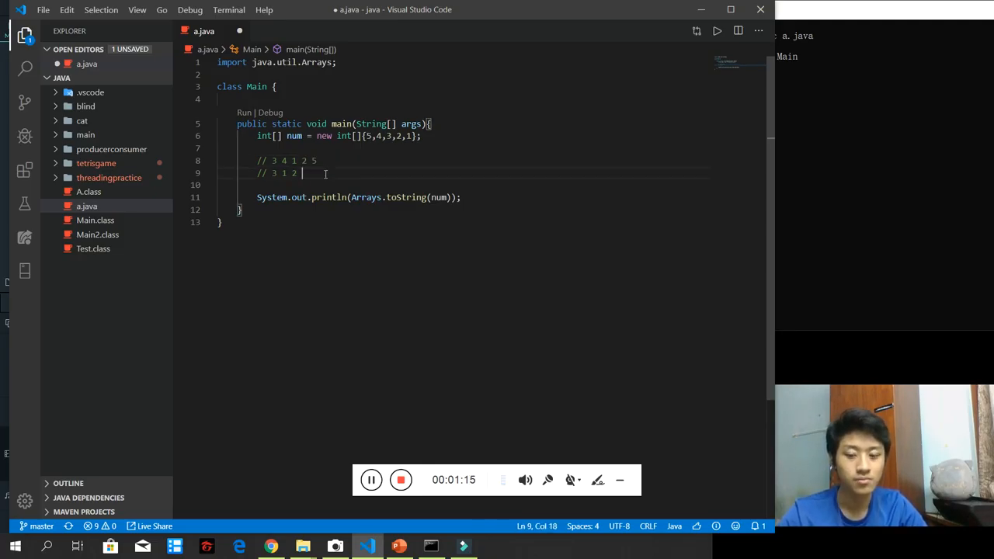
text(4 5)
click(483, 185)
text(// 1 2 3 4 5)
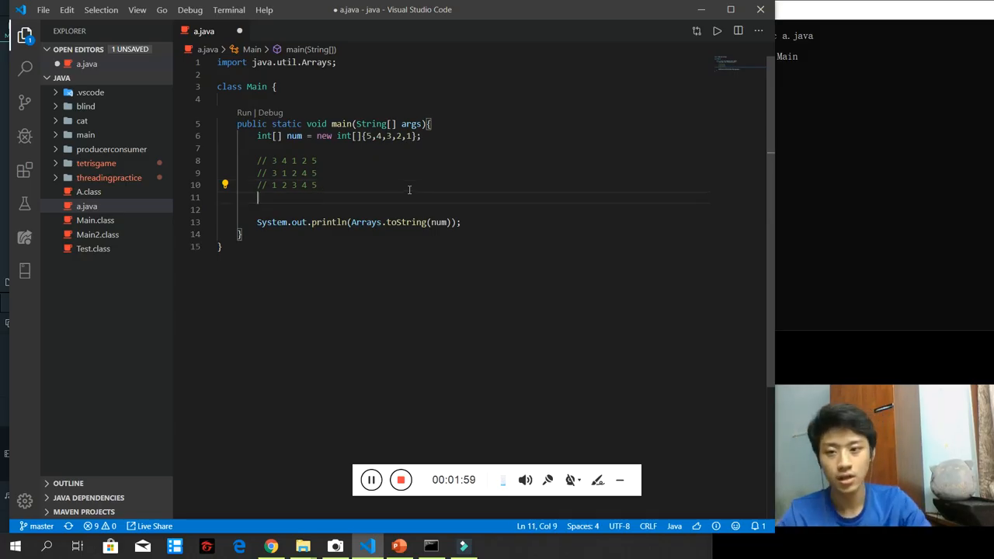
Step: Write the outer loop for(int i=0; i<num.length-1; i++){ } below the trace comments
text(for())
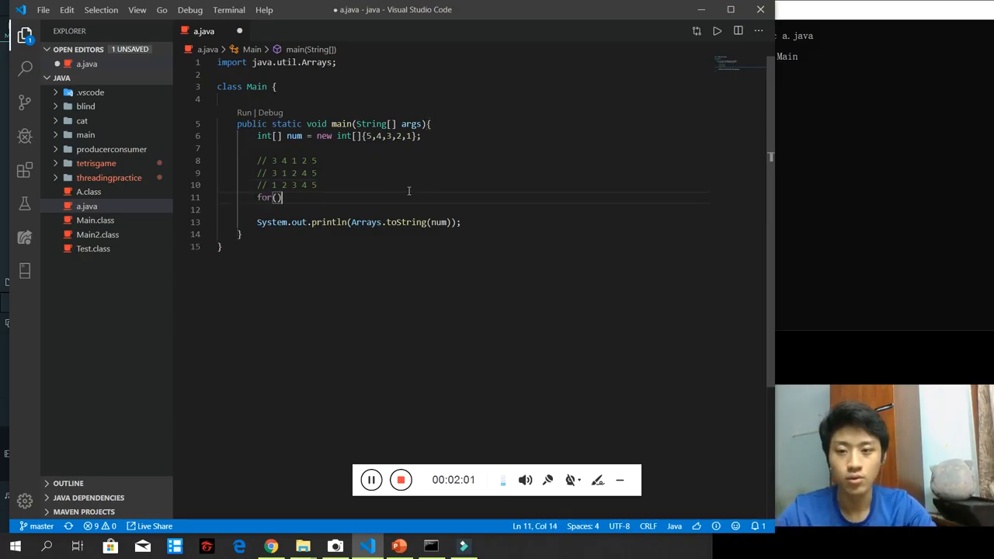
text(int i=0; i<)
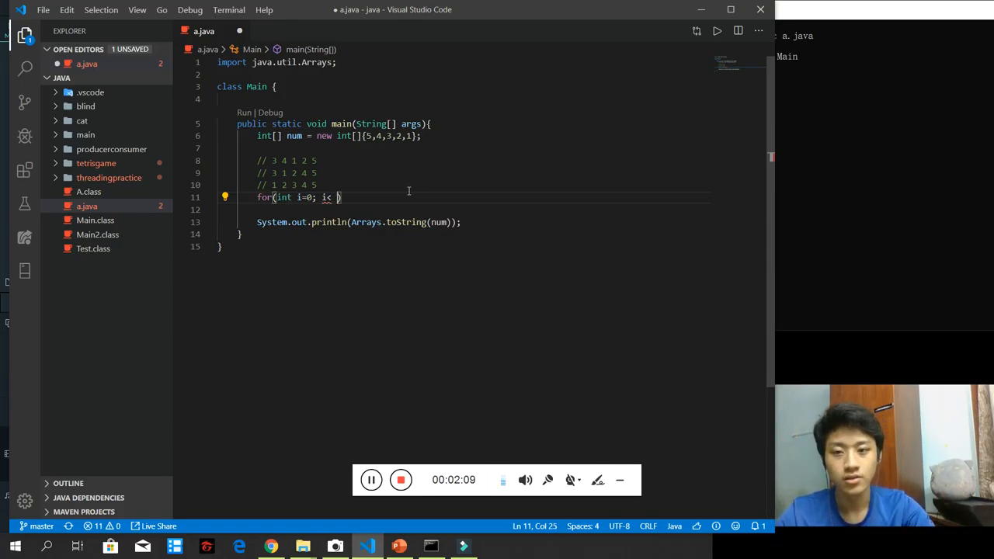
text(num.length-1;)
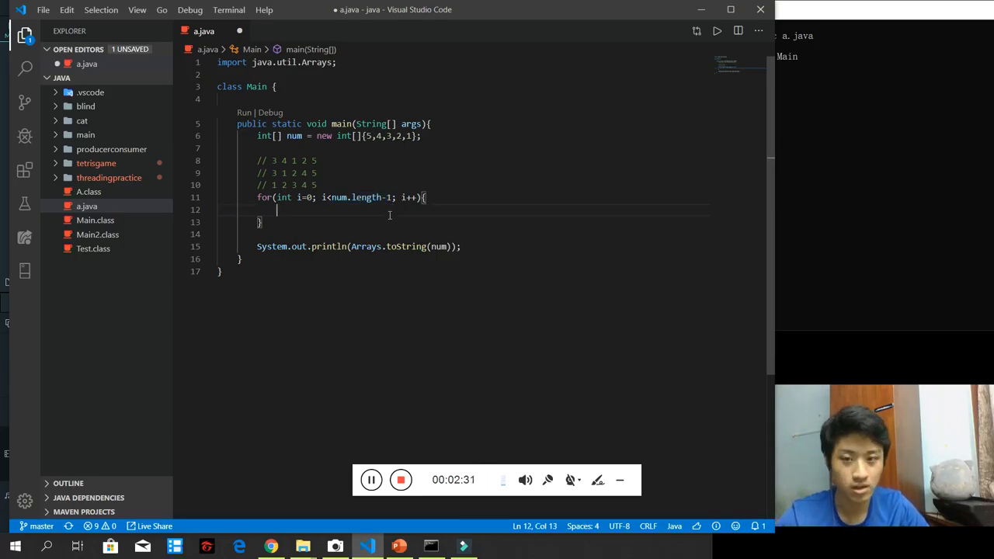
Step: Nest for(int j=0; j<num.length-1; j++){ } inside the outer loop, adding the missing j<
text(for)
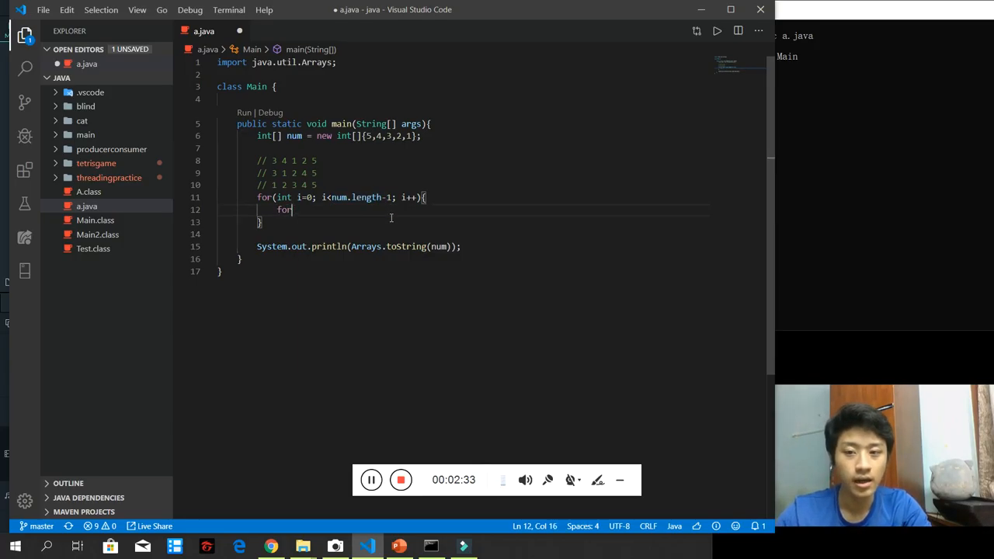
text((int j=)
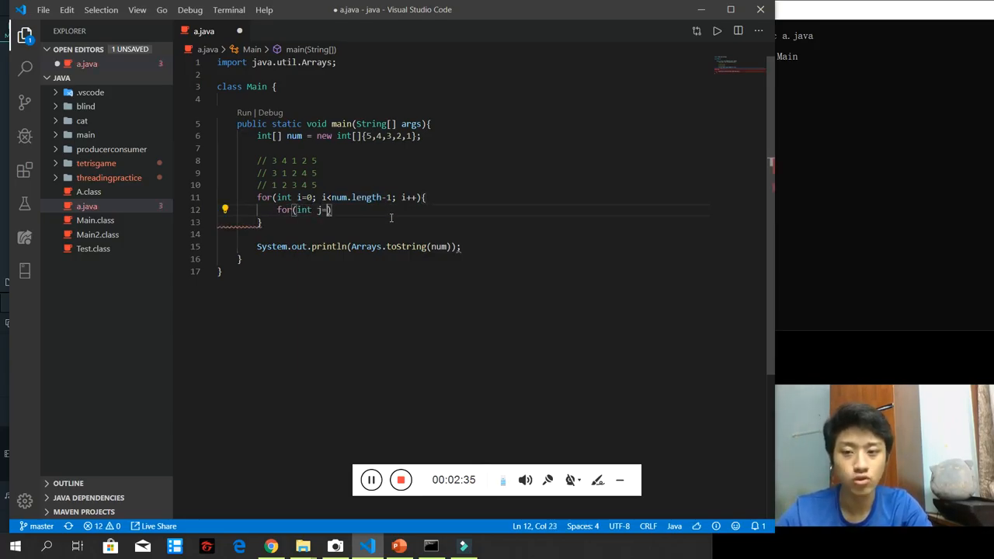
text(0;)
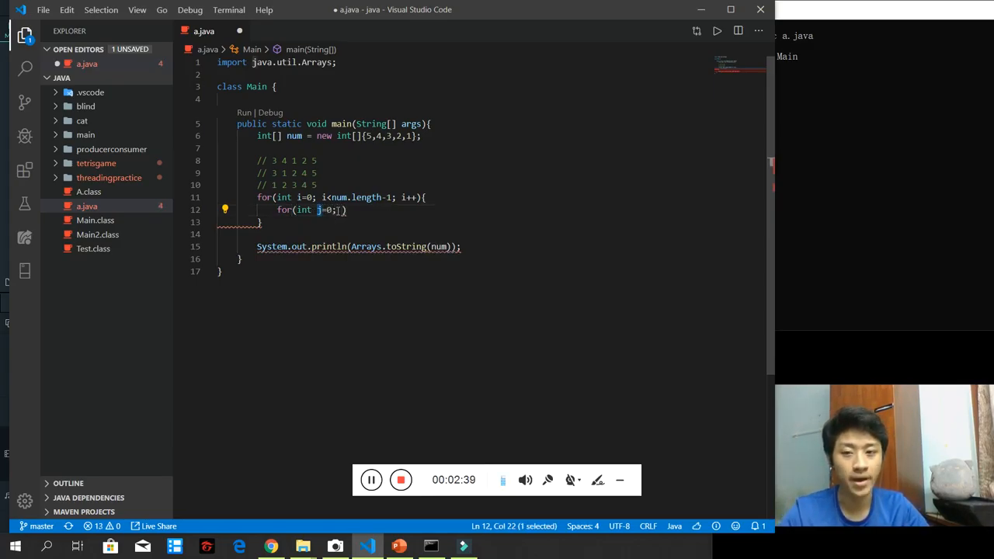
text(num)
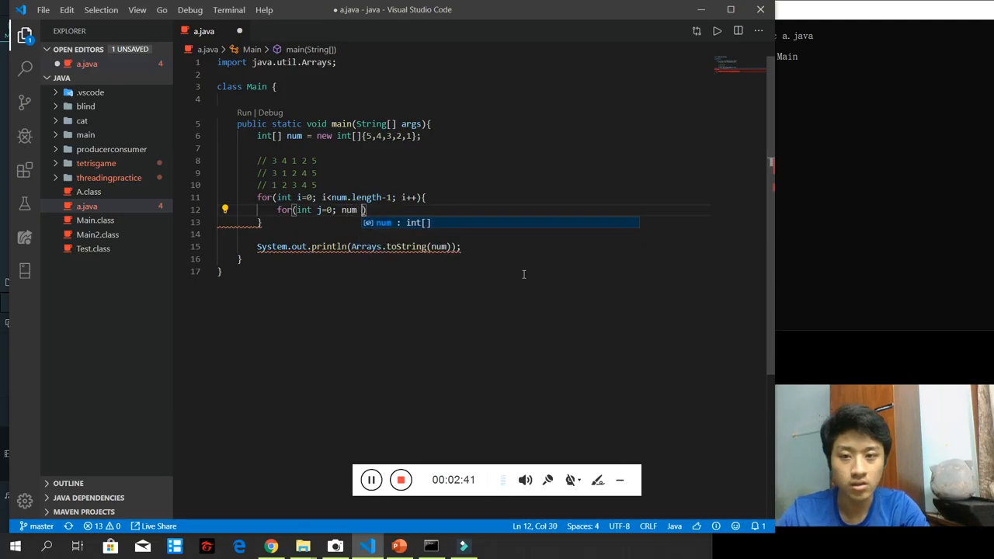
text(.length-1;)
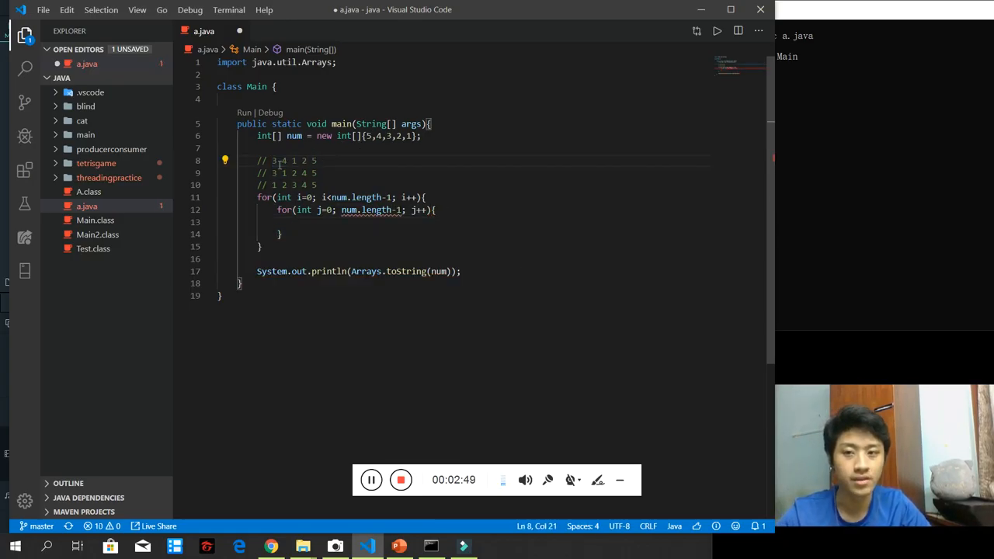
double_click(275, 160)
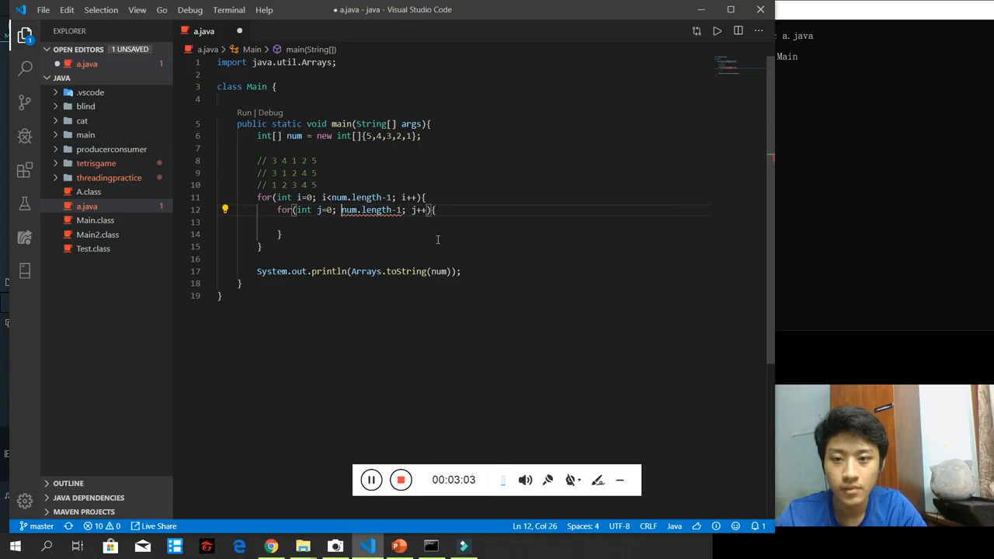
text(j<)
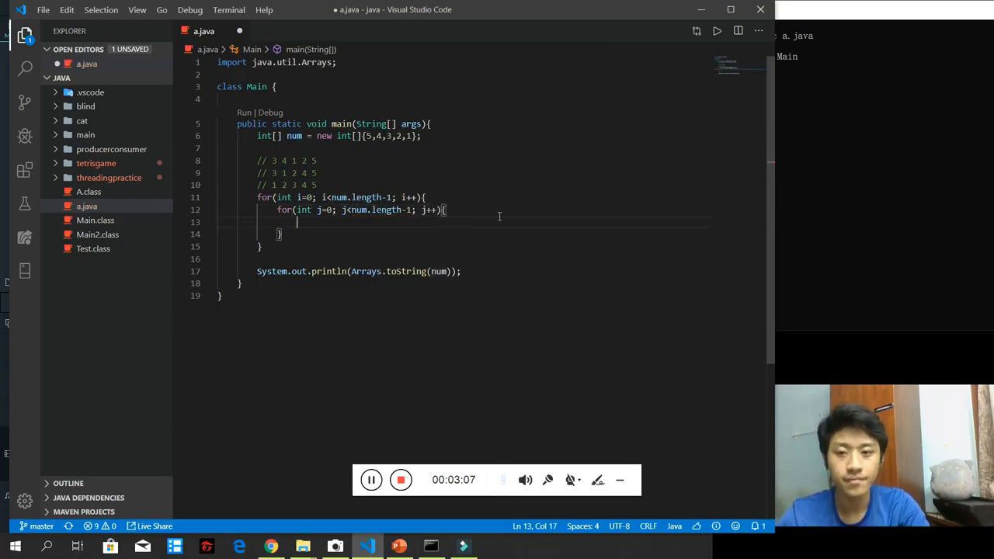
Step: Inside the inner loop, swap num[j] and num[j+1] via tmp when num[j] > num[j+1]
text(if(j)
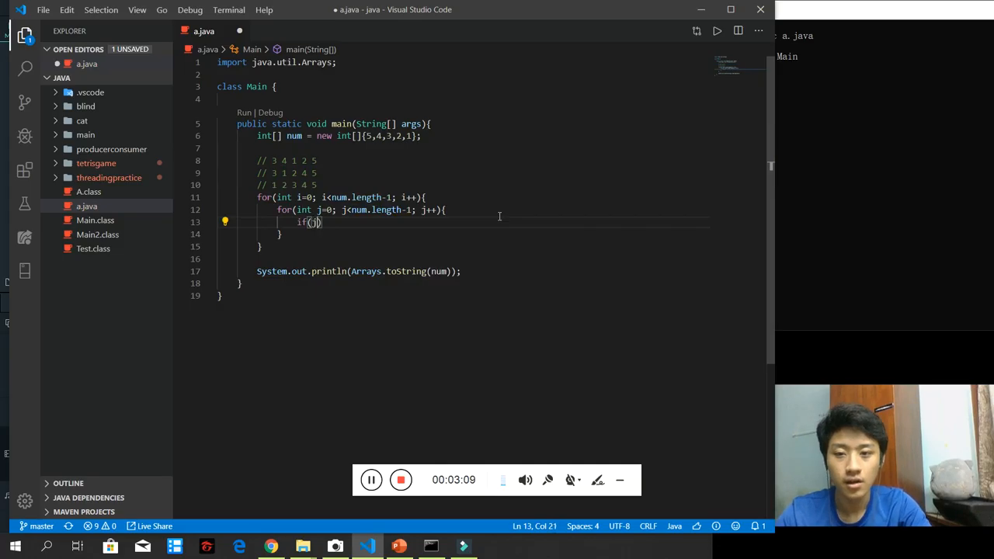
text(num[j] > num[j+1)
text(int tmp =)
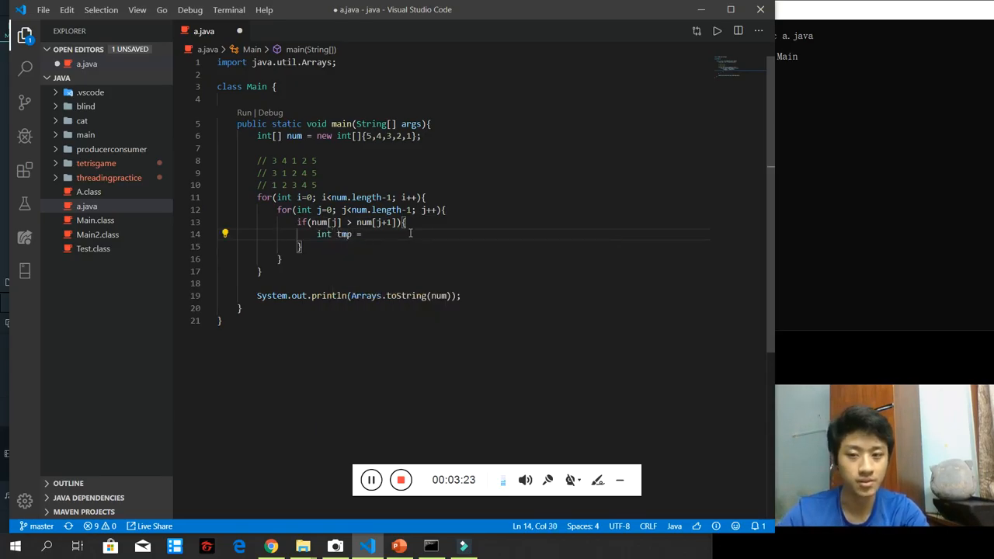
text(num[j];)
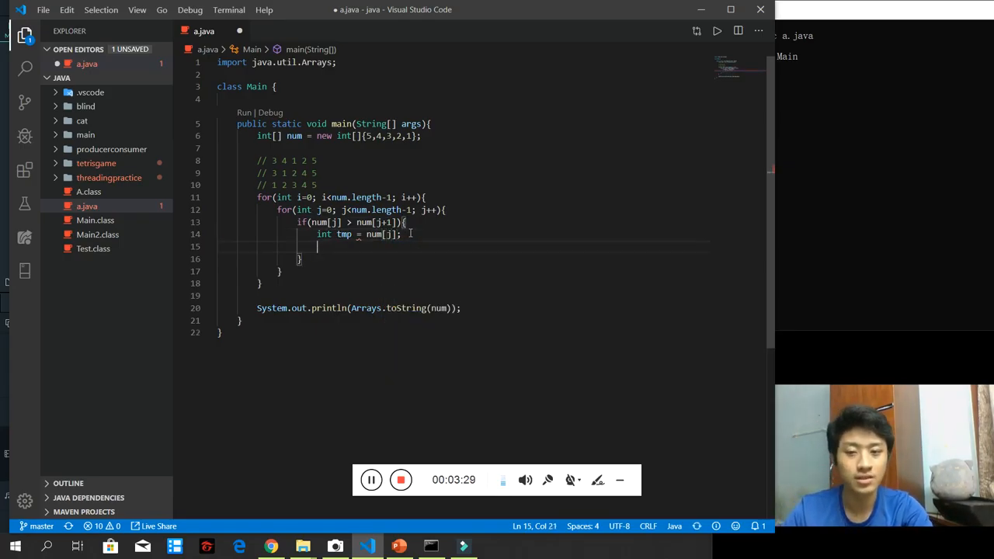
text(num[])
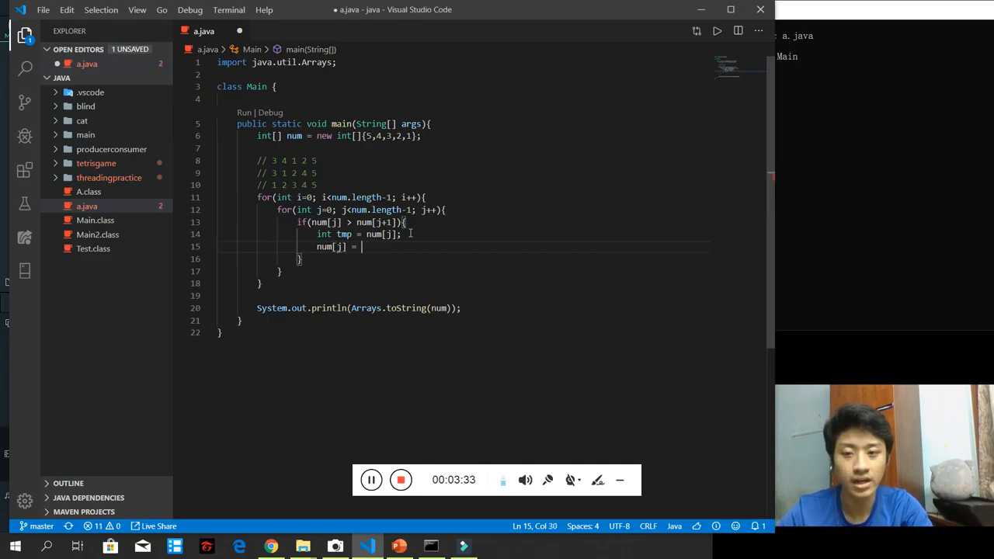
text(num[j];)
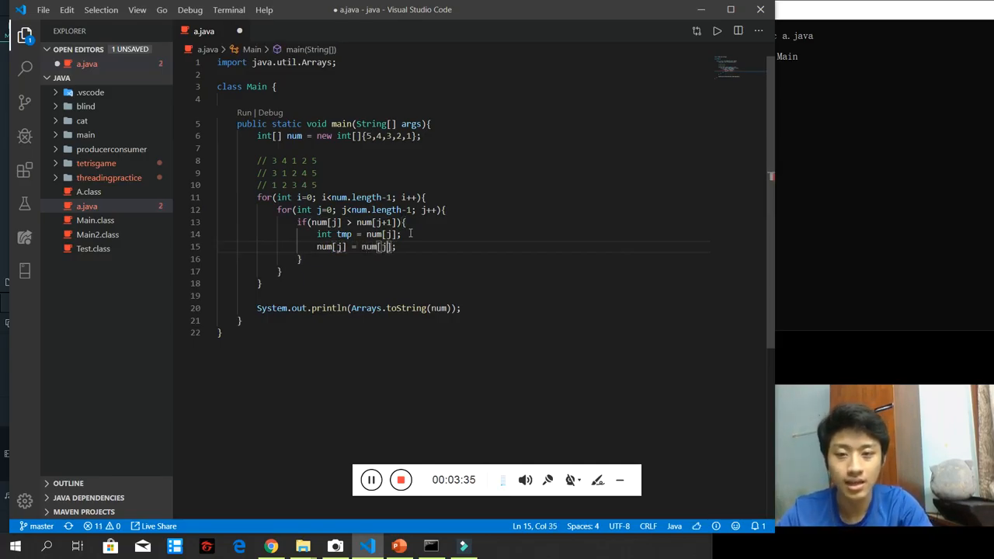
text(num[j+1)
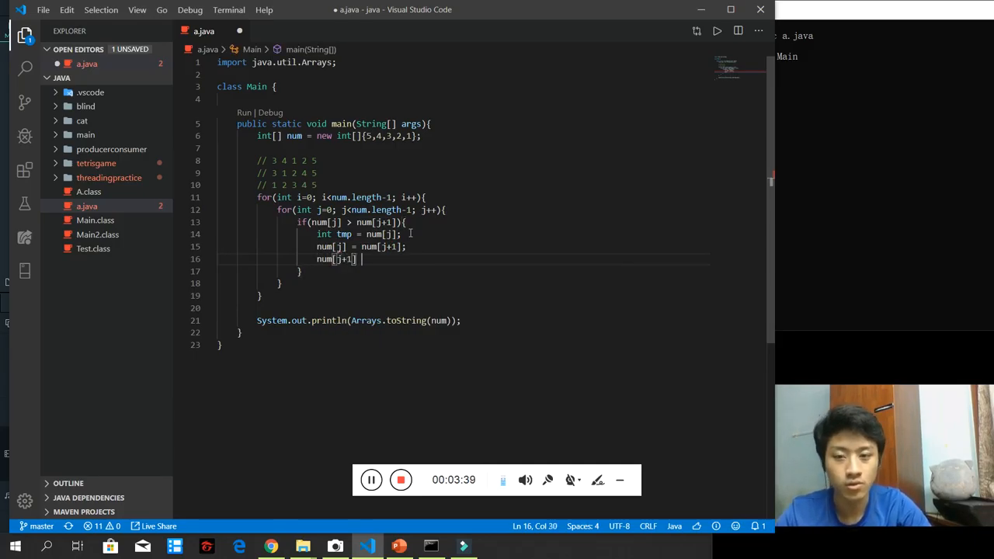
text(= tmp')
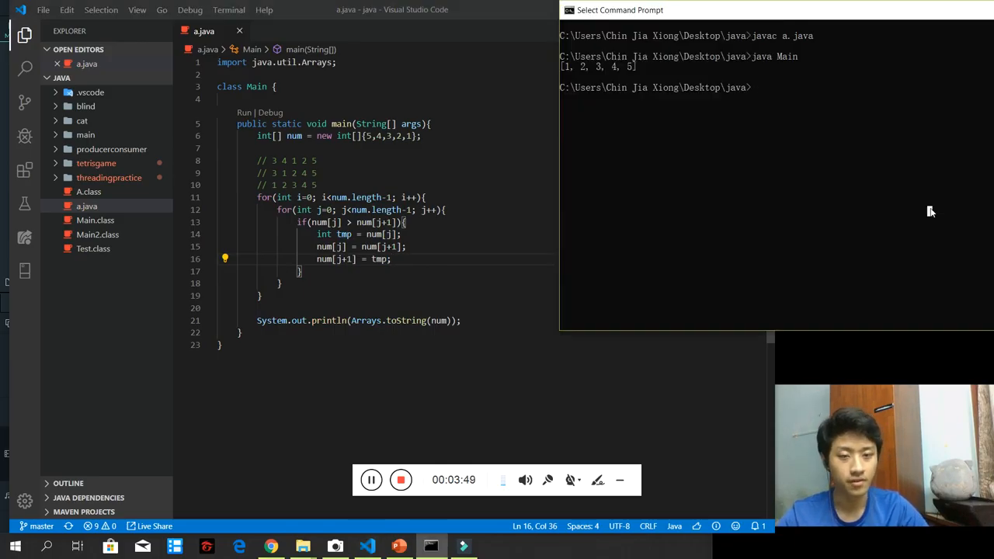
Step: Compile with javac a.java and run java Main in Command Prompt
text(javac a.)
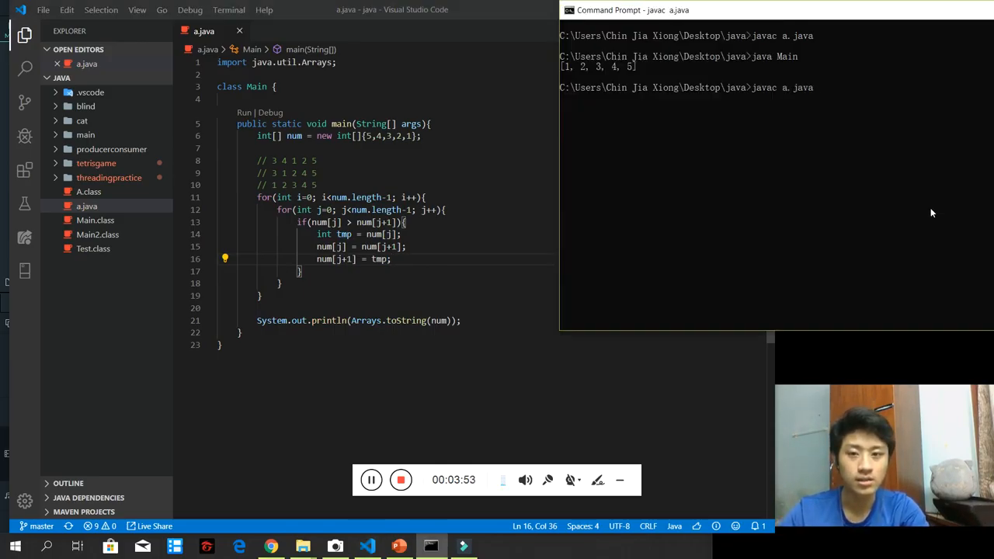
text(java Main)
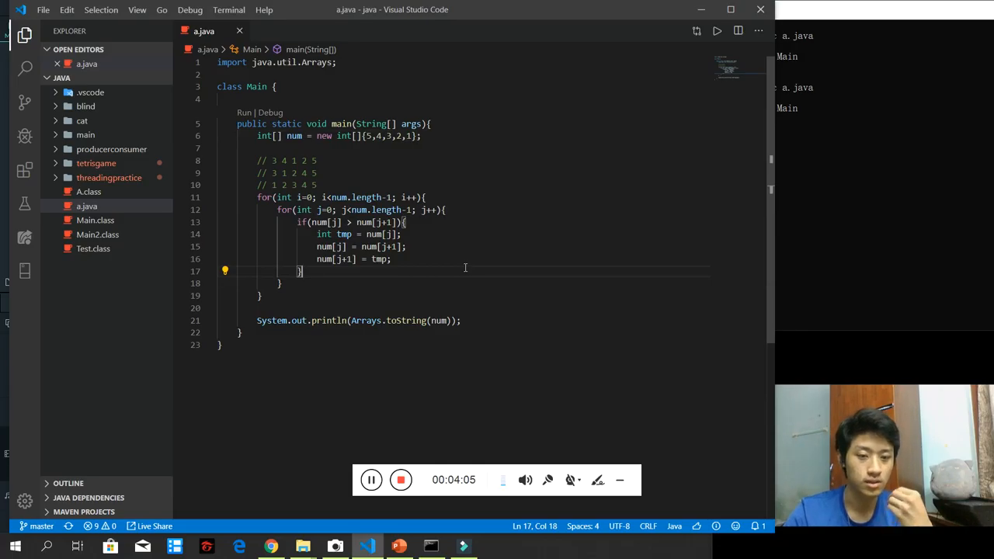
mouse_move(340, 209)
text(-)
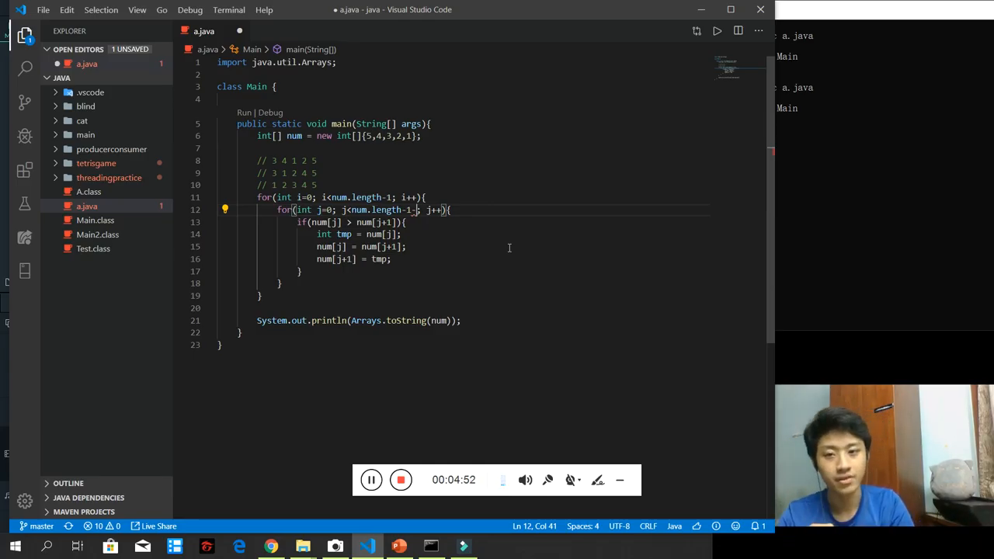
Step: Save a.java with the inner bound j < num.length-1-i and review the loop header
key(ctrl+s)
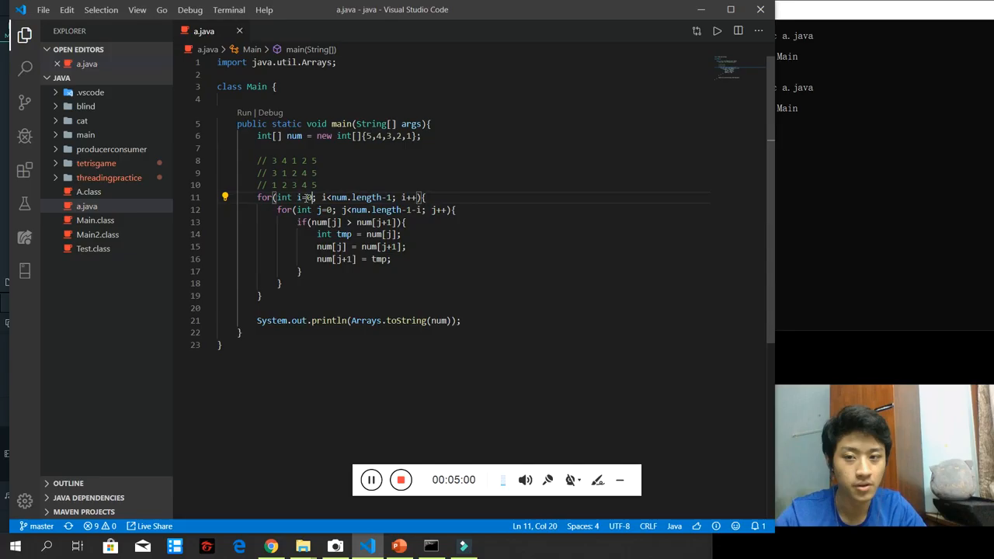
drag(295, 209, 458, 210)
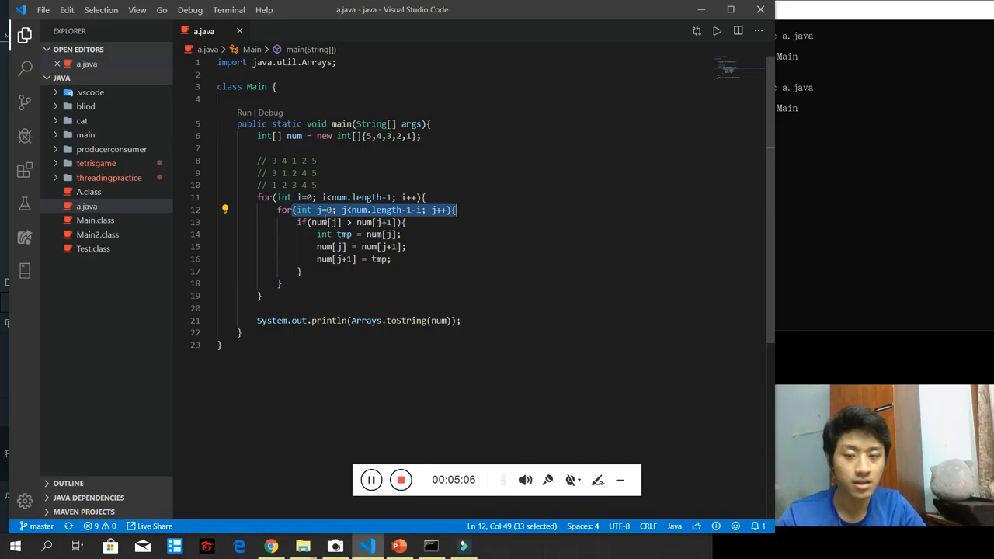
click(303, 197)
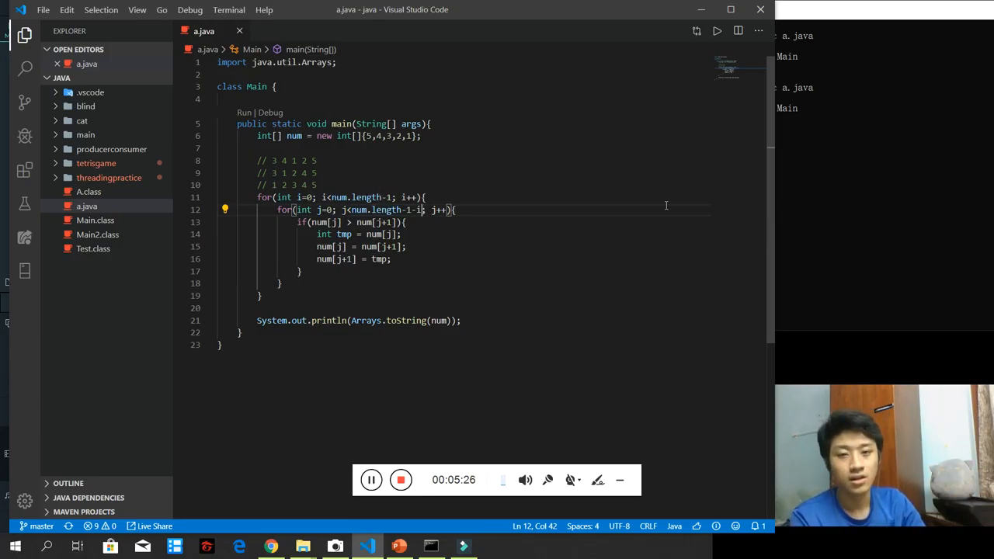
mouse_move(728, 202)
text(javac a.)
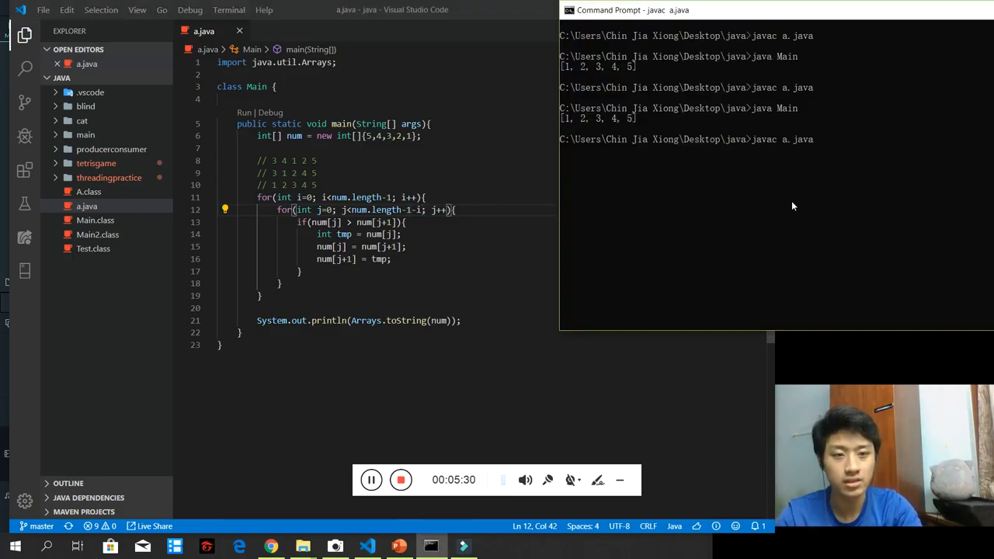
Step: Recompile a.java and run java Main with the shortened inner-loop bound
text(java)
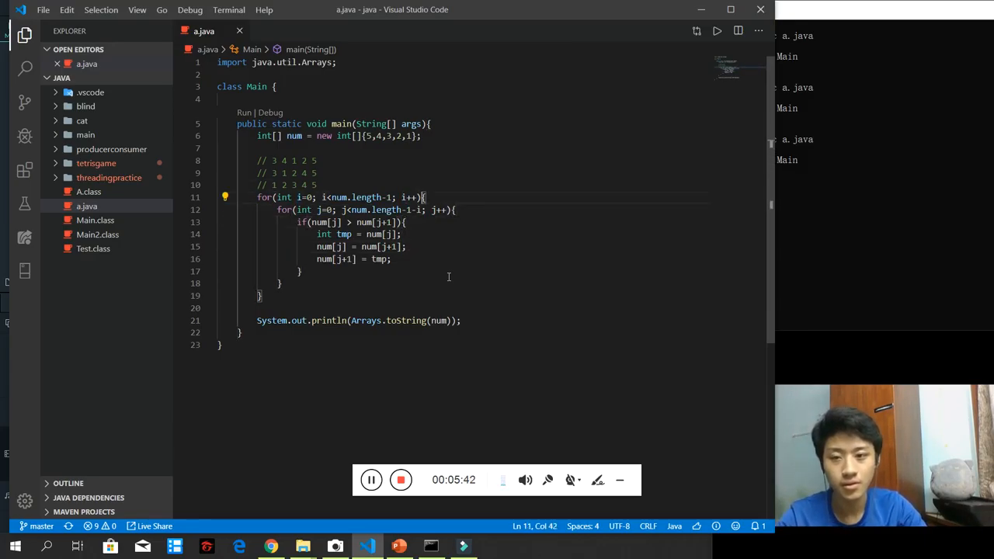
Step: Declare boolean isSorted at the top of the outer loop, initially written as false
key(Enter)
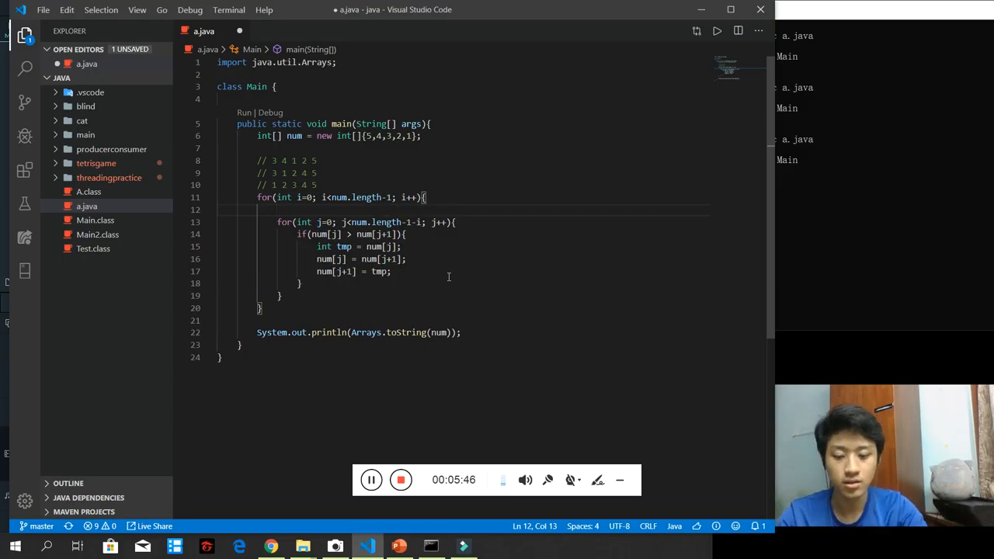
text(boolean)
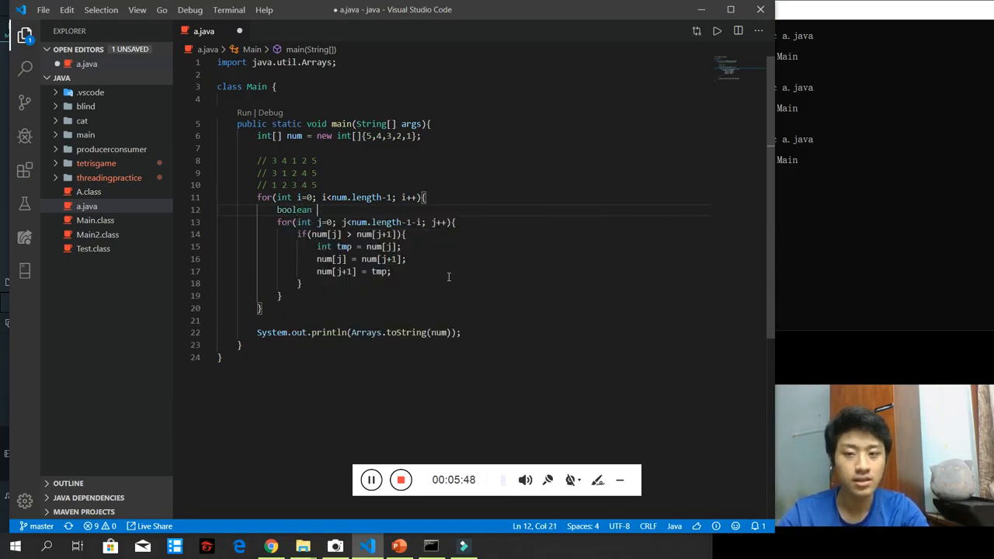
text(has)
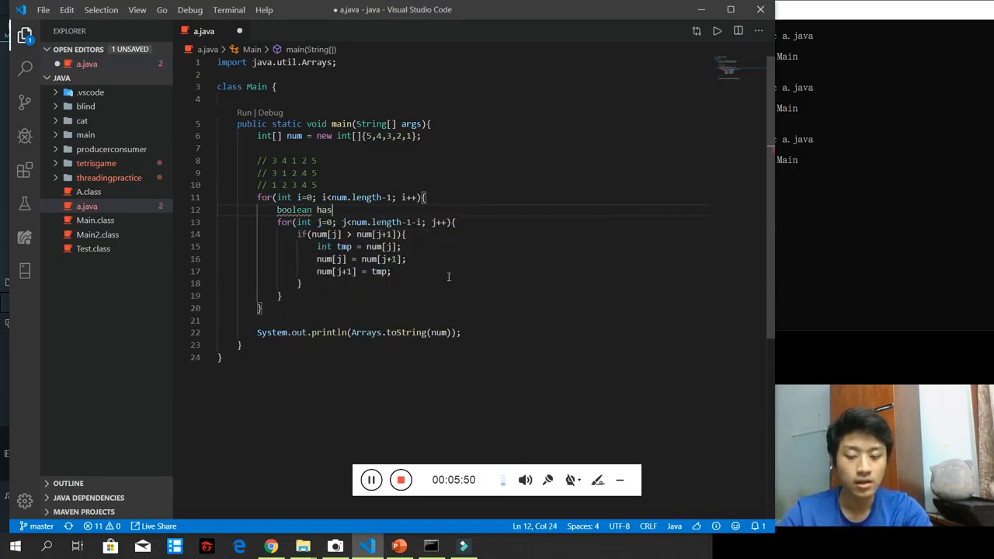
text(isSort)
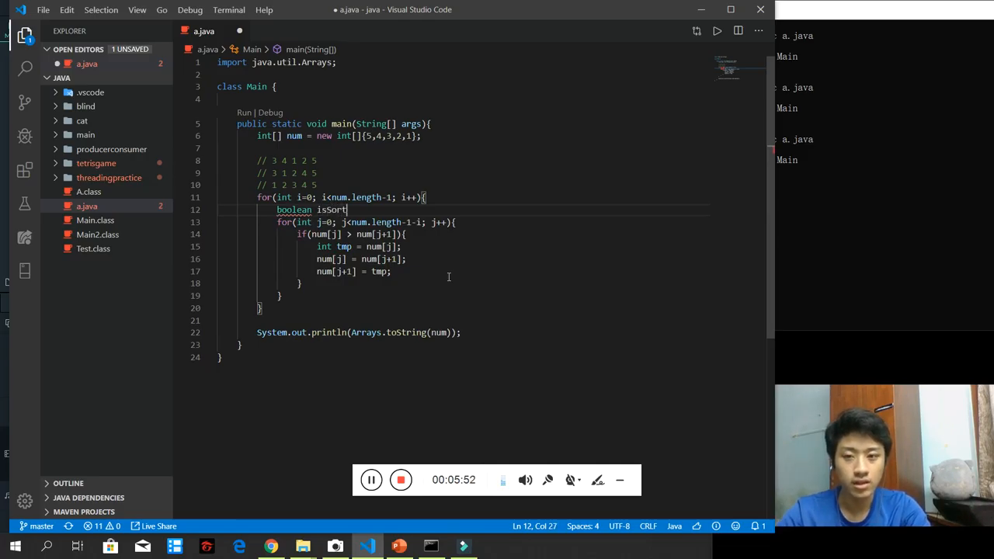
text(ed = false;)
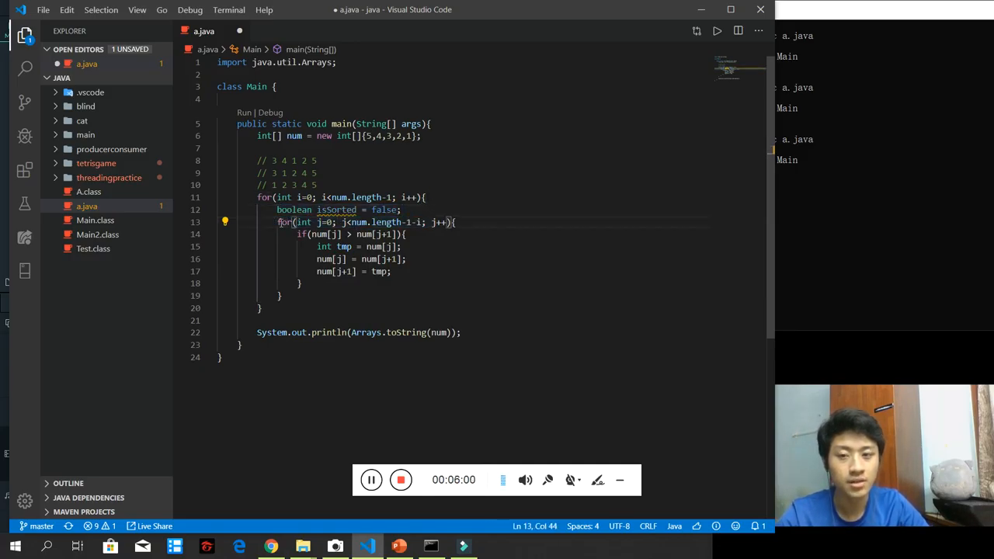
Step: Set isSorted = false after the swap lines and correct the flag's initial value to true
click(351, 295)
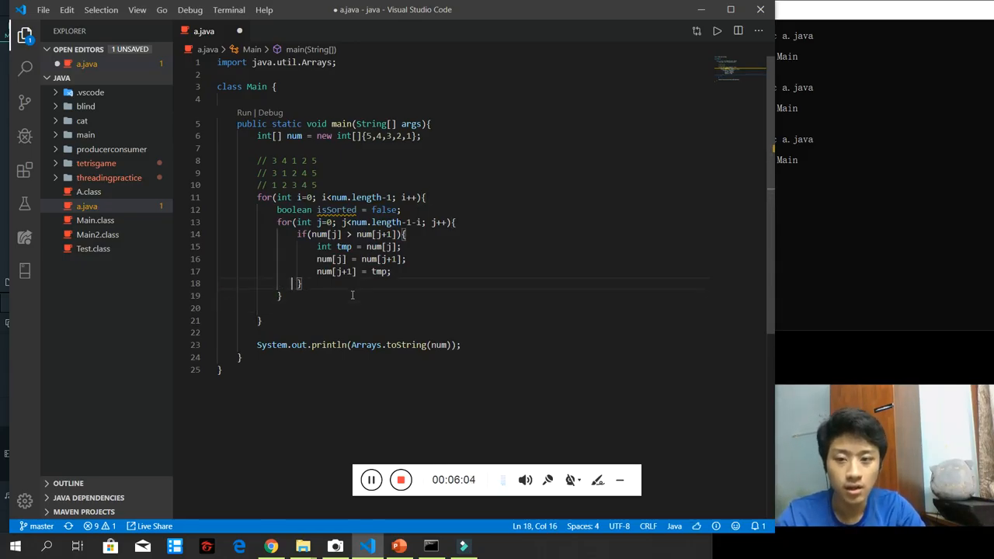
key(Enter)
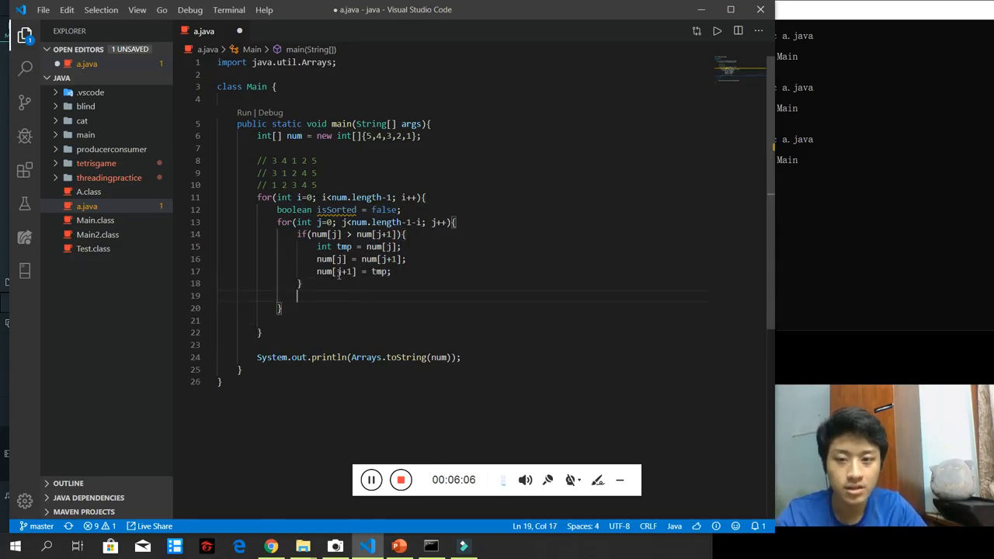
drag(299, 233, 301, 283)
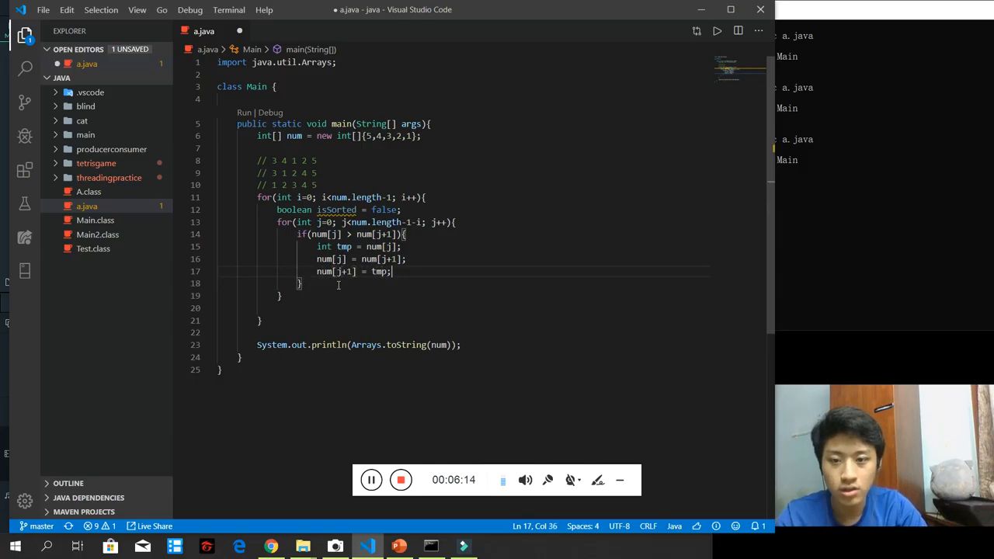
text(isSorted = fals)
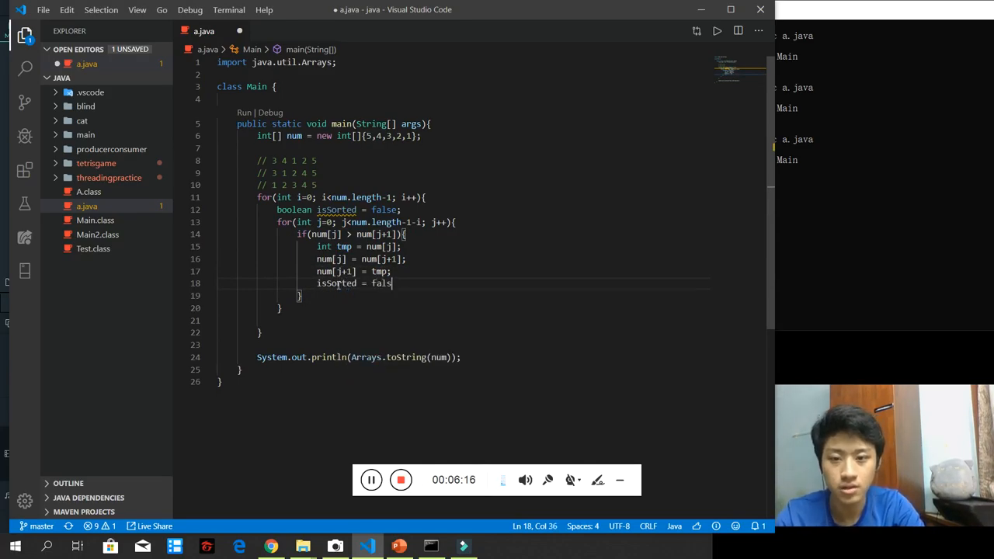
text(e;)
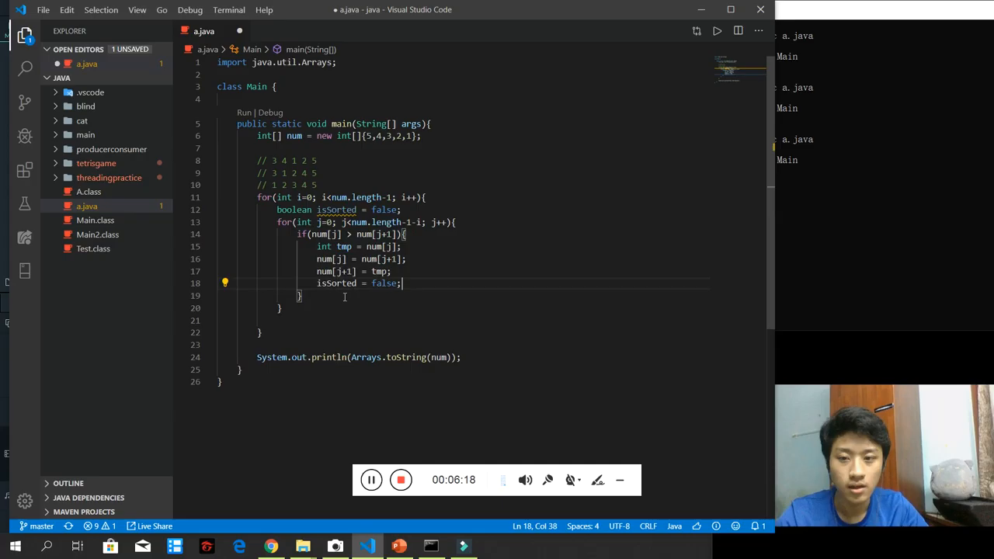
double_click(385, 210)
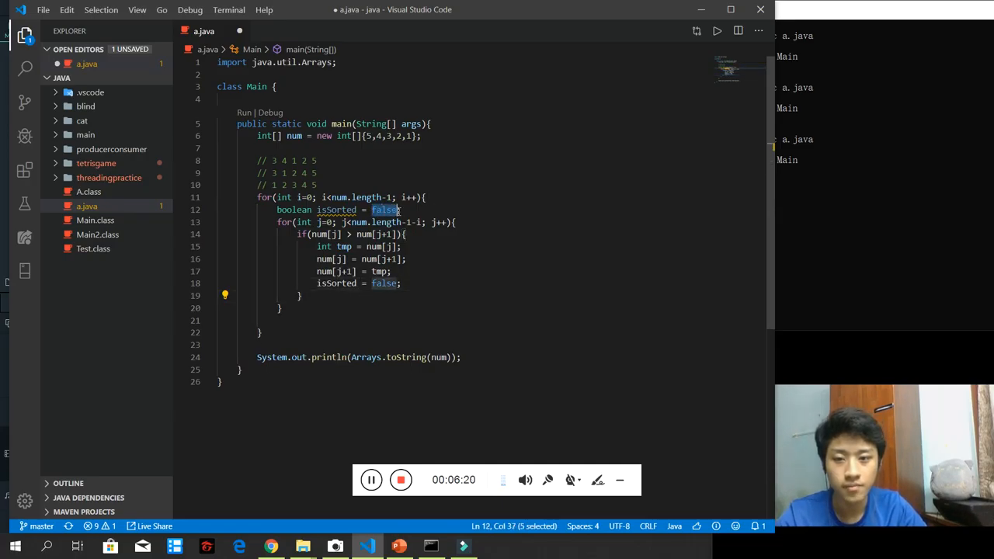
text(true;)
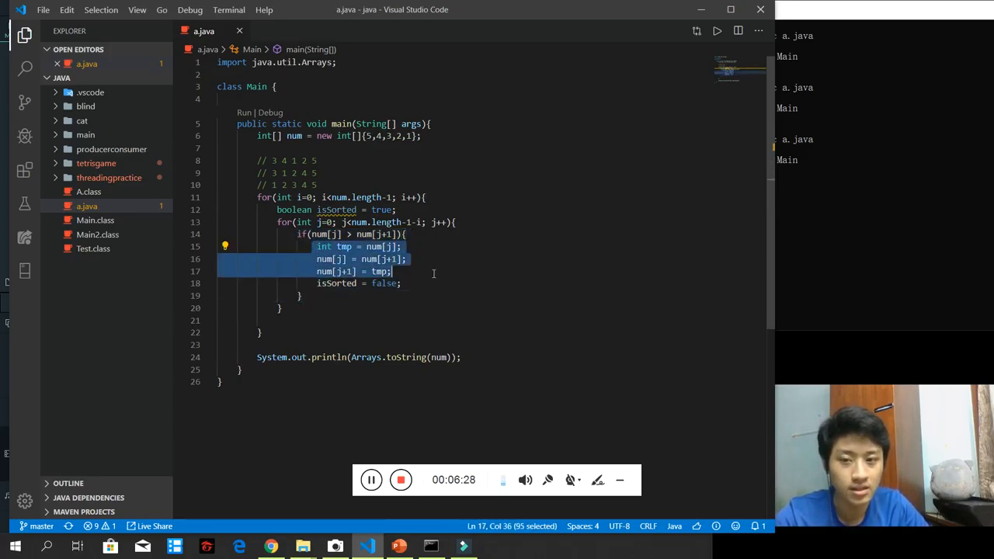
double_click(339, 210)
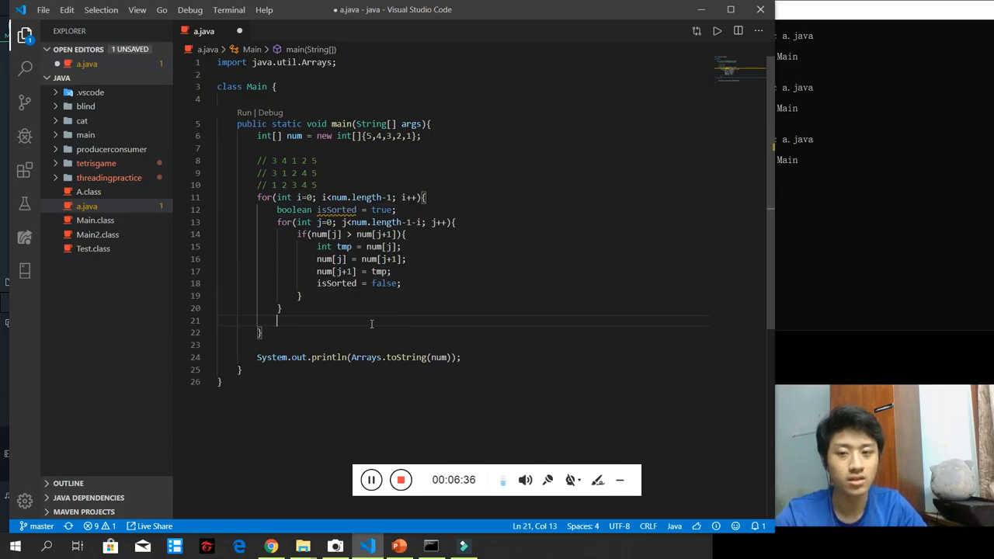
Step: After the inner loop, add if(isSorted) break; to exit the outer loop early
text(if)
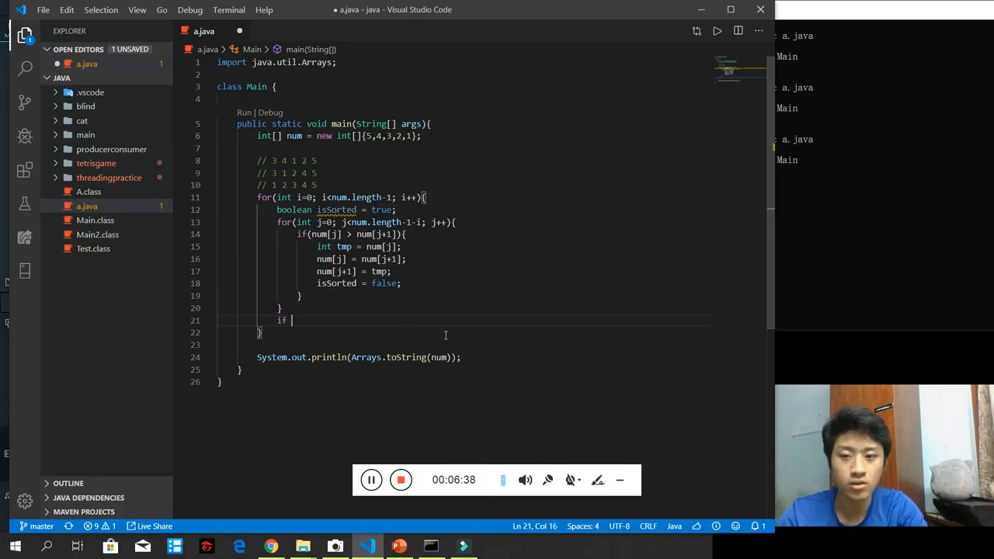
text(isSorted))
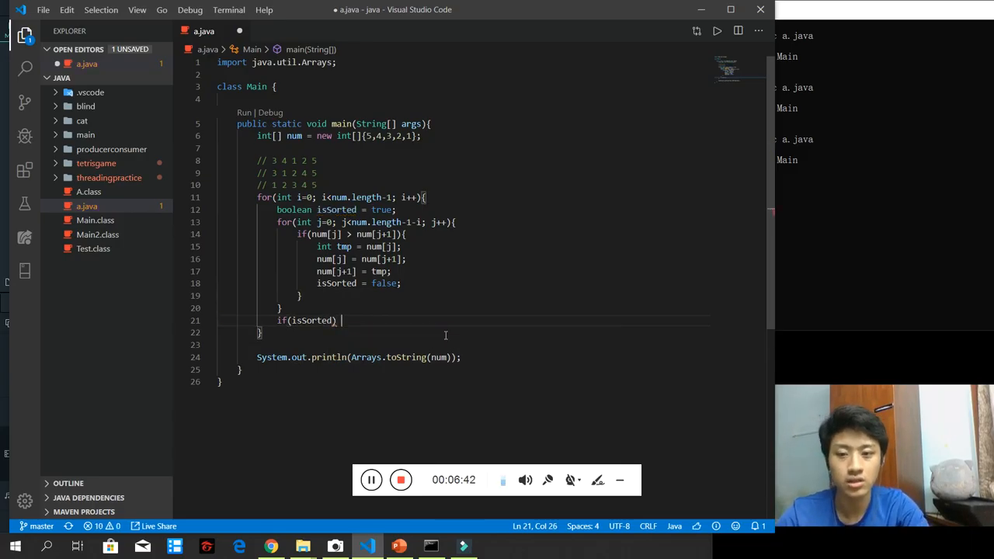
text(break;)
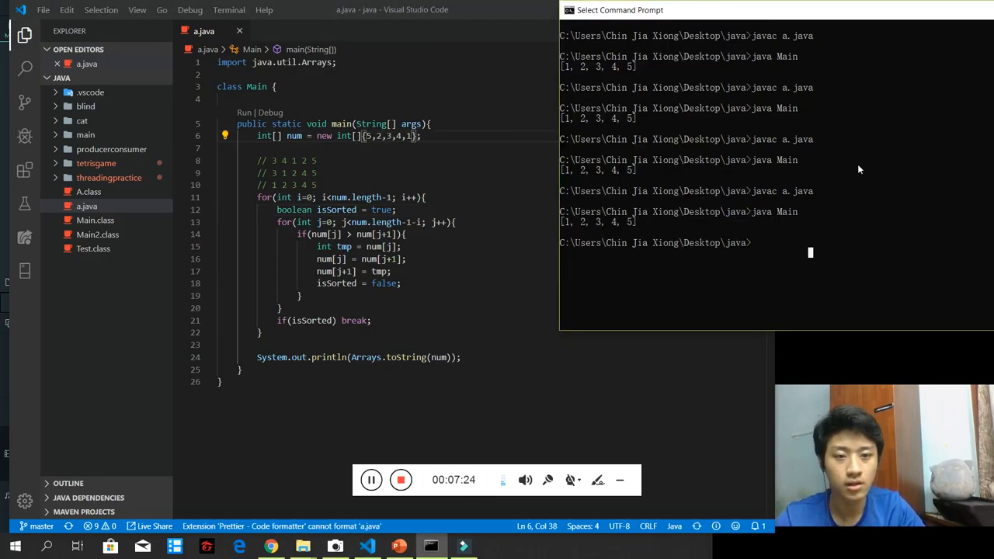
Step: Recompile the early-exit version with javac a.java in Command Prompt
text(javac a.java)
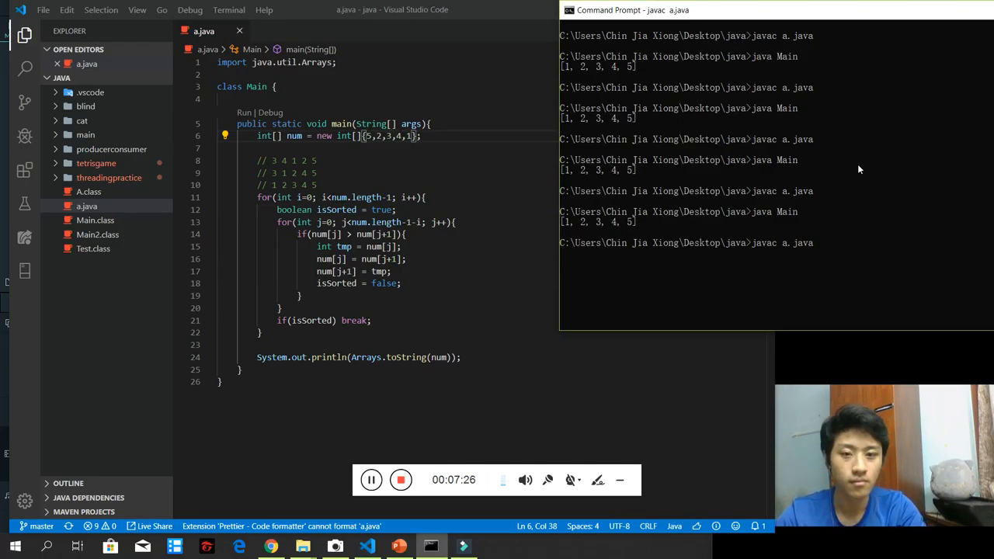